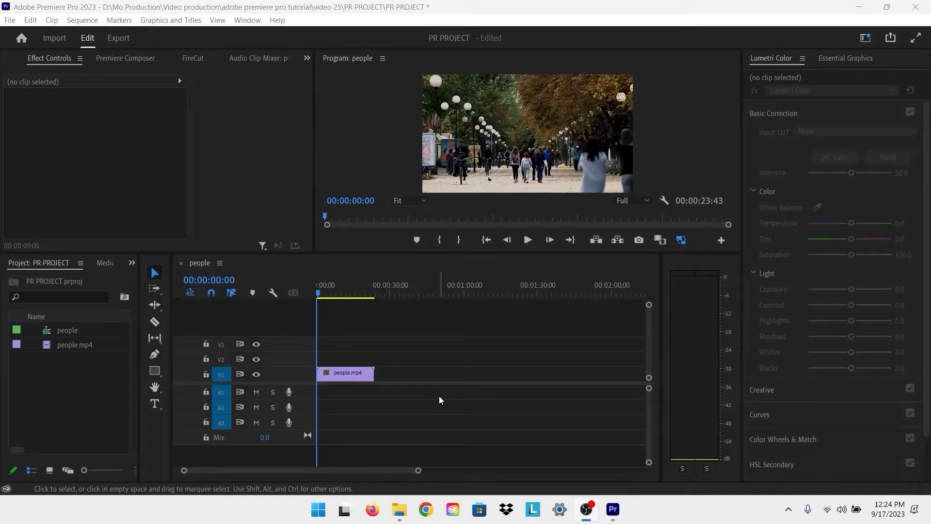
{"action": "mouse_move", "coordinate": [422, 376]}
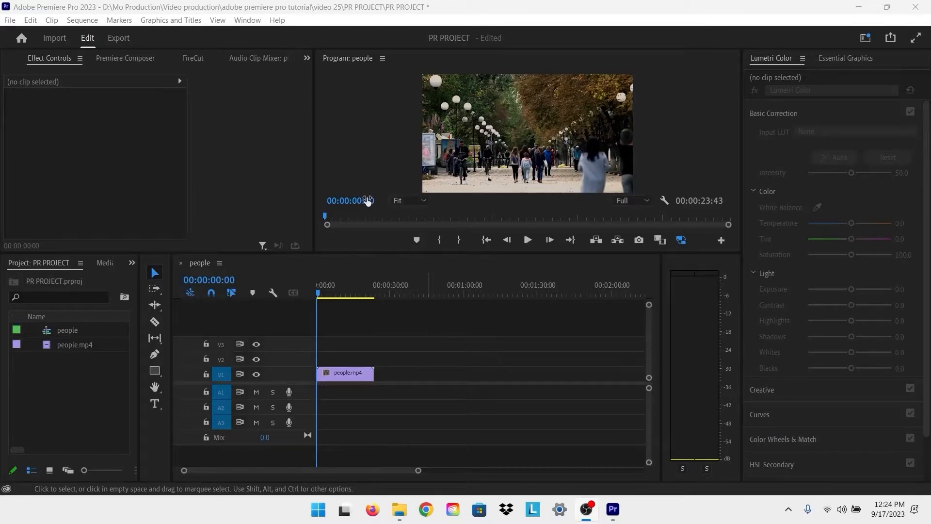
{"action": "mouse_move", "coordinate": [356, 160]}
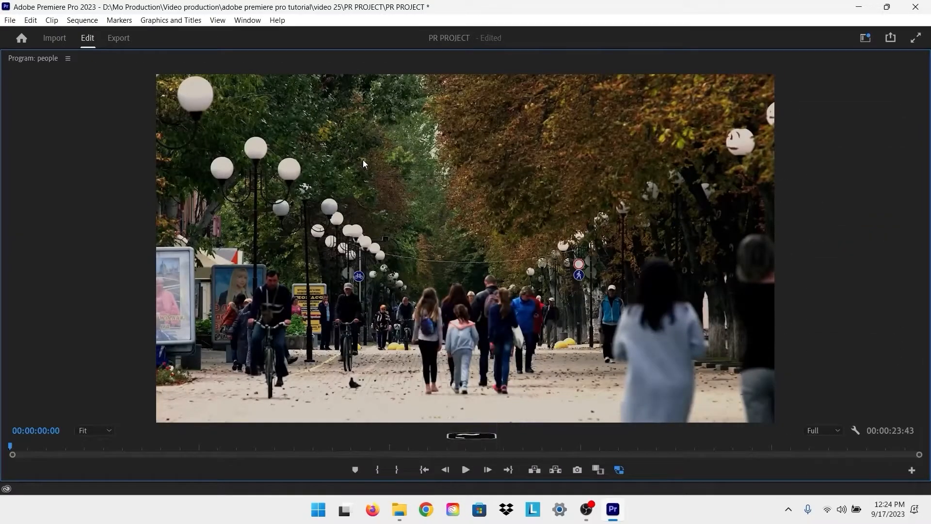
{"action": "mouse_move", "coordinate": [331, 199]}
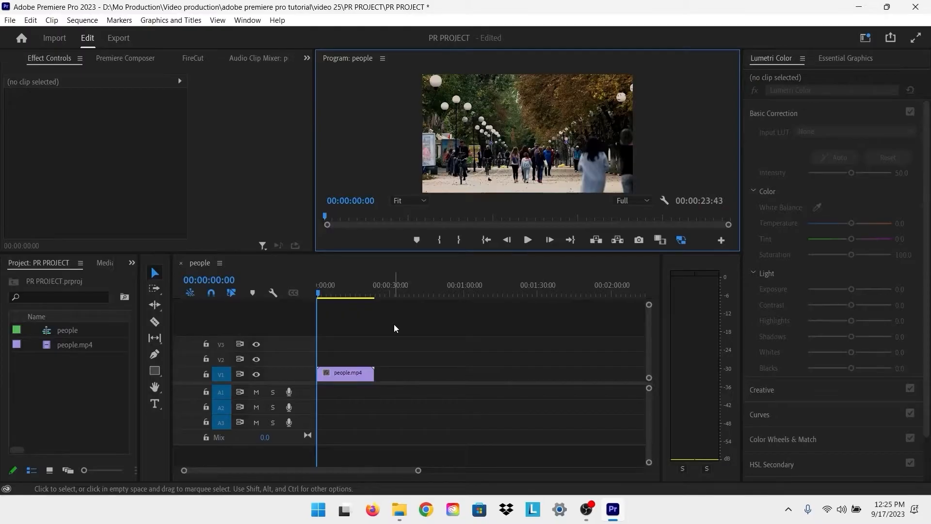
{"action": "mouse_move", "coordinate": [411, 350]}
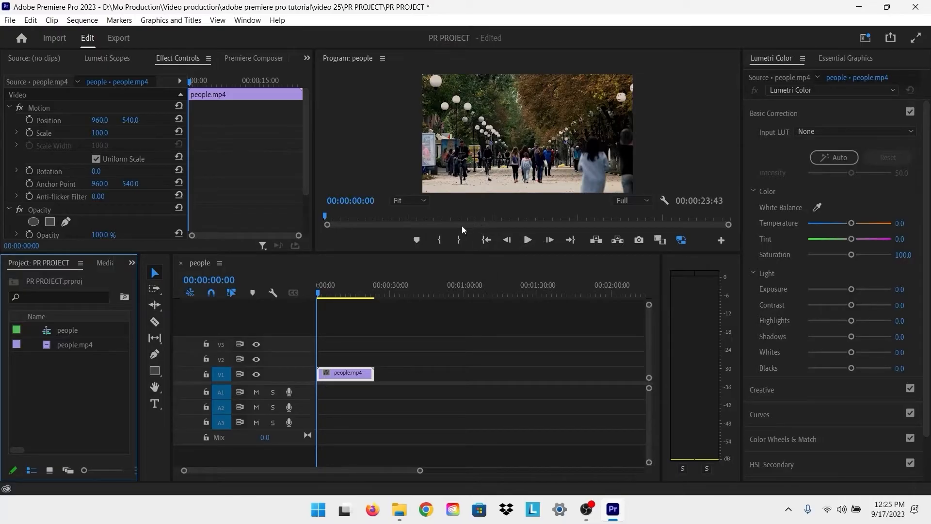
{"action": "mouse_move", "coordinate": [386, 152]}
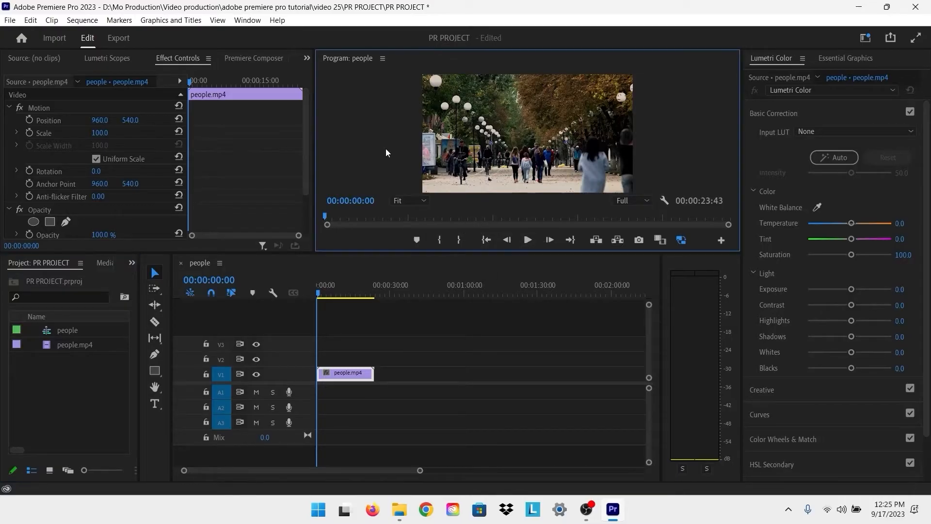